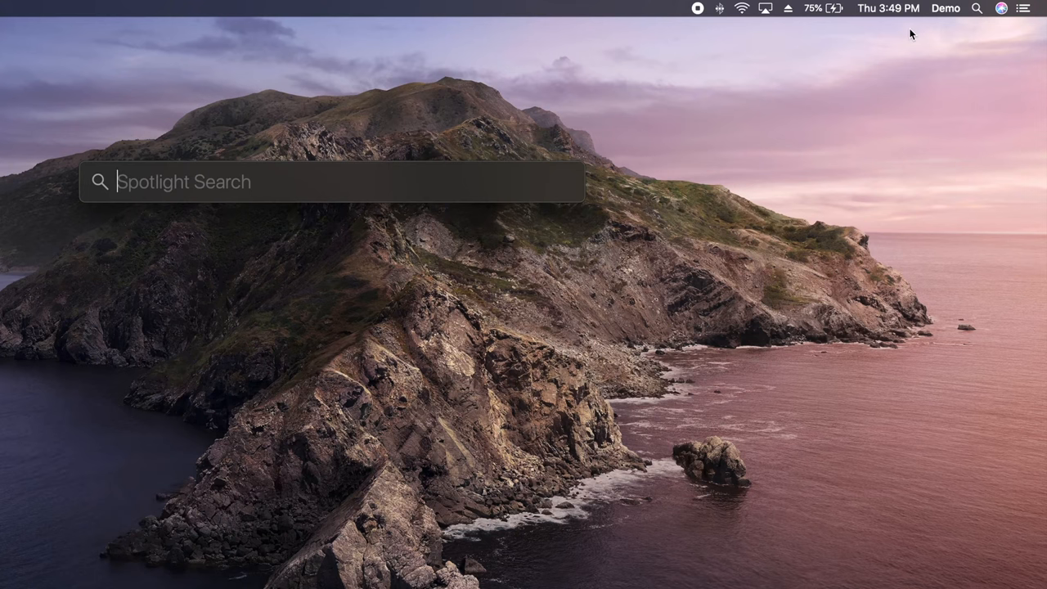
text(activity monitor)
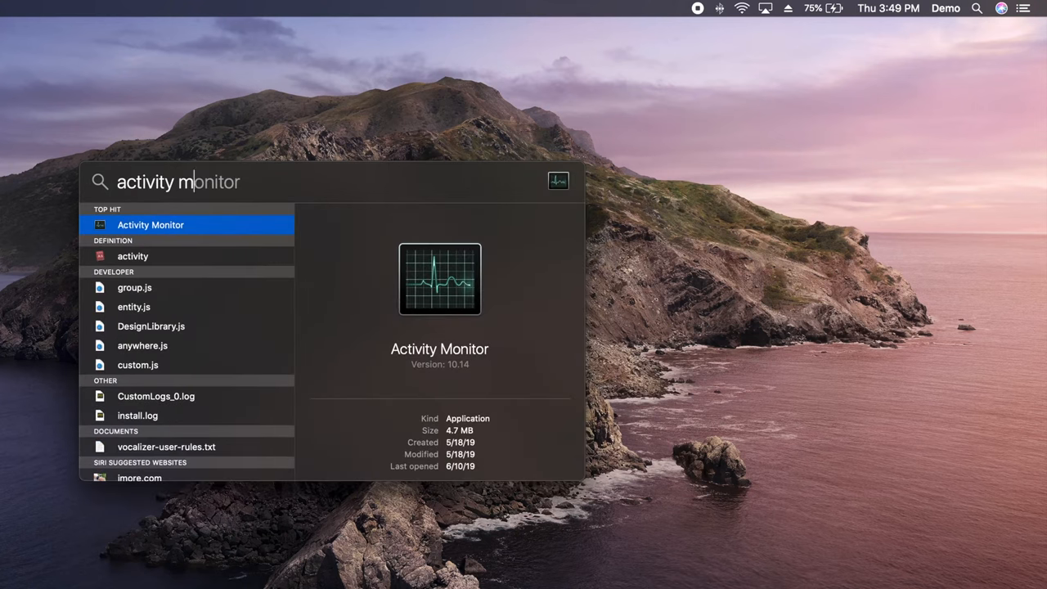